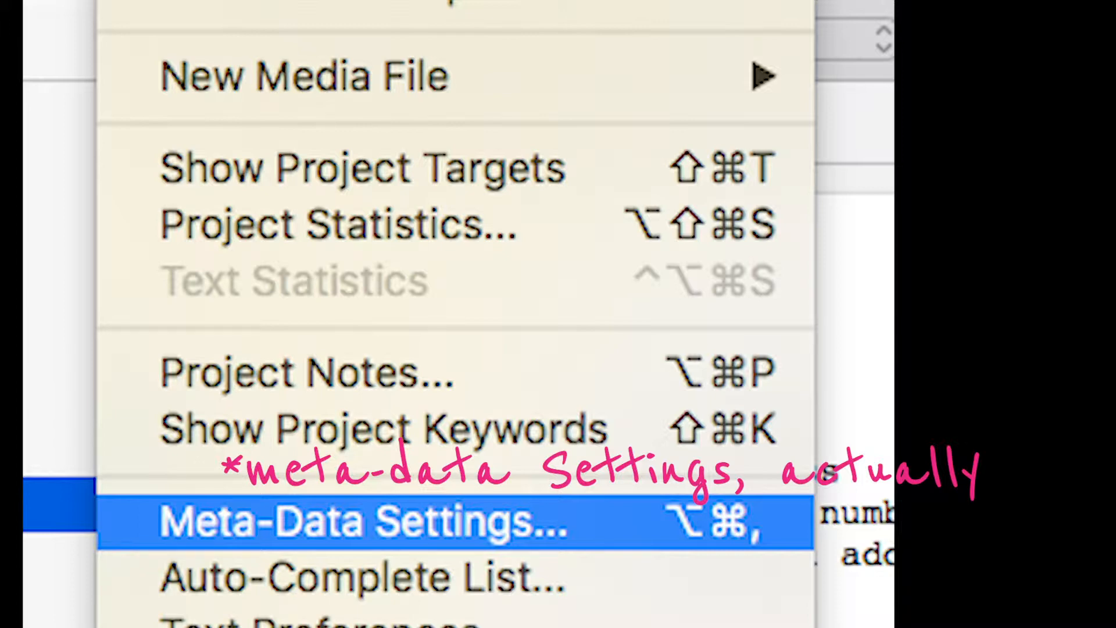
Check the project settings without changes, then open the Compile window for Print with Manuscript (Times).
{"action": "left_click", "coordinate": [363, 521]}
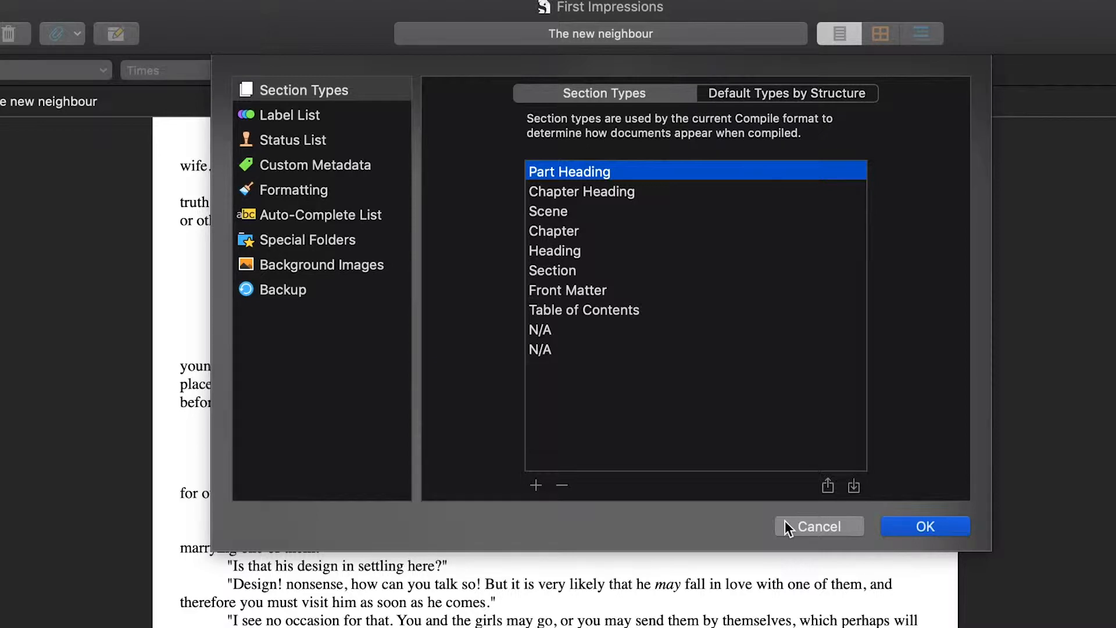
{"action": "left_click", "coordinate": [818, 526]}
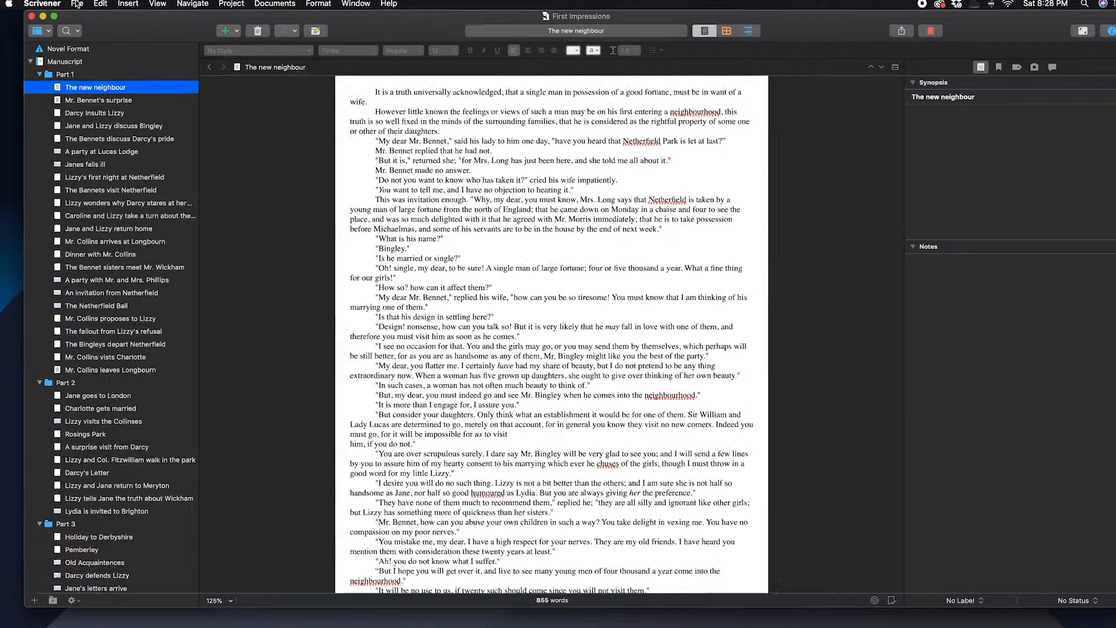
{"action": "left_click", "coordinate": [77, 3]}
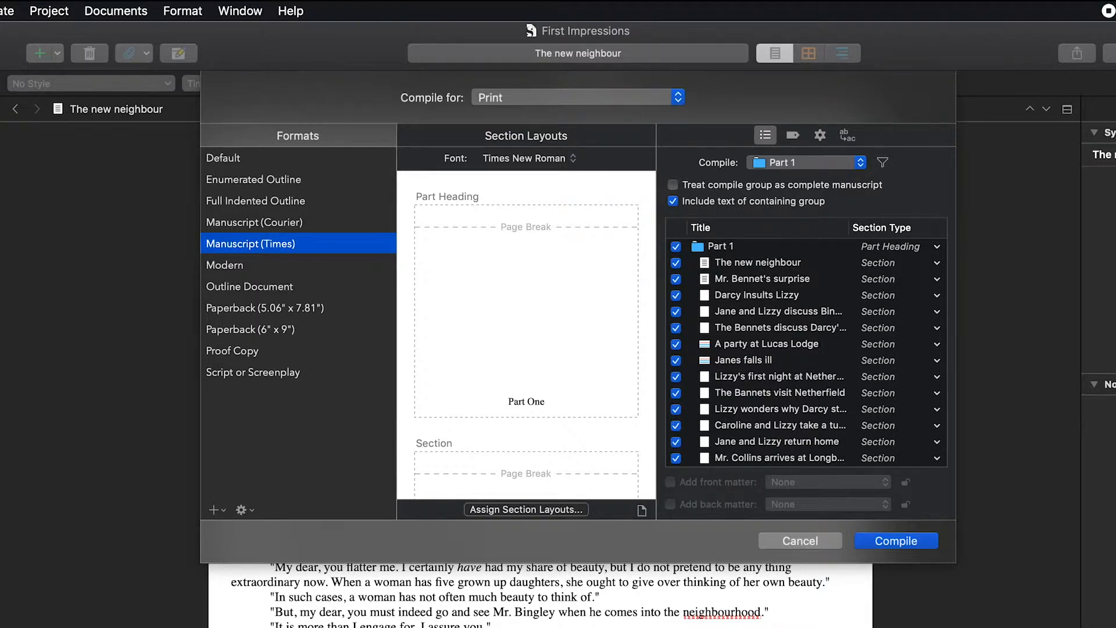
{"action": "mouse_move", "coordinate": [341, 458]}
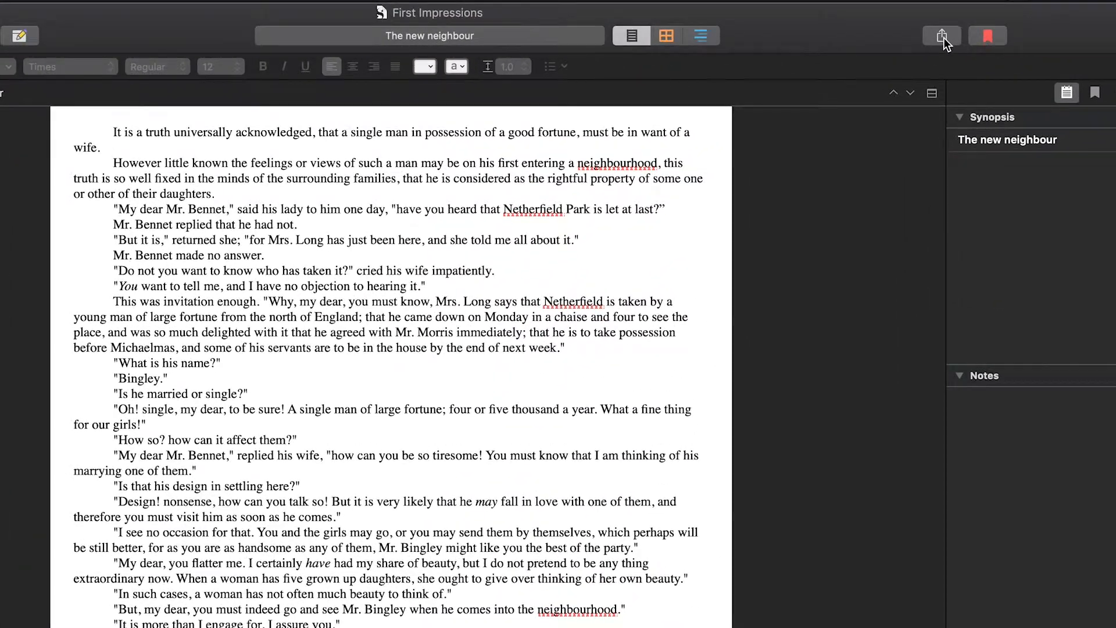
{"action": "mouse_move", "coordinate": [940, 36]}
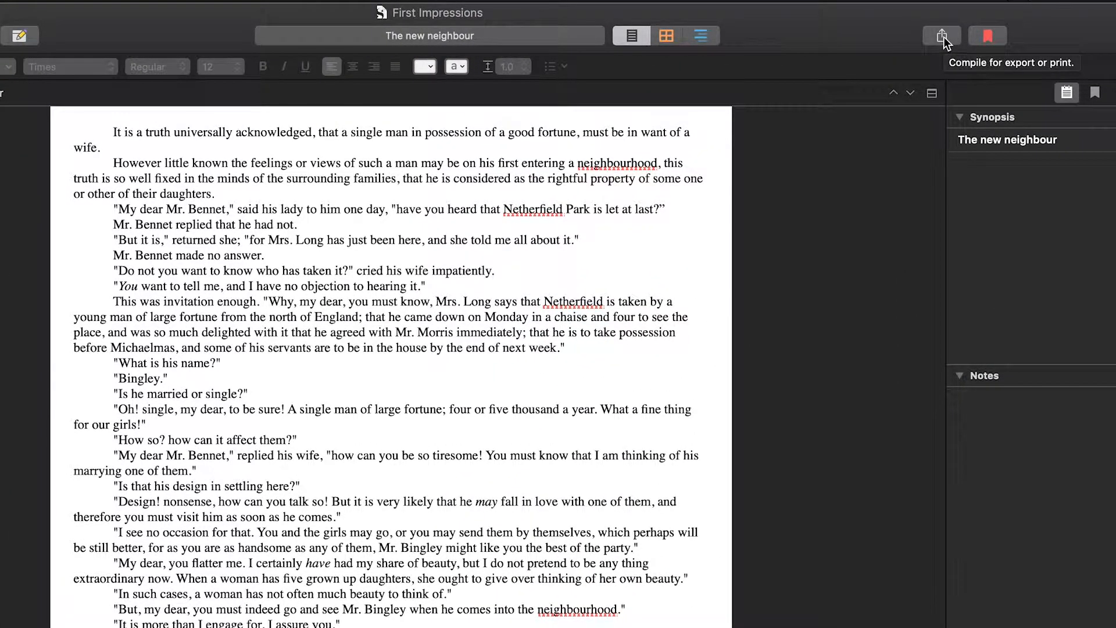
{"action": "left_click", "coordinate": [941, 36]}
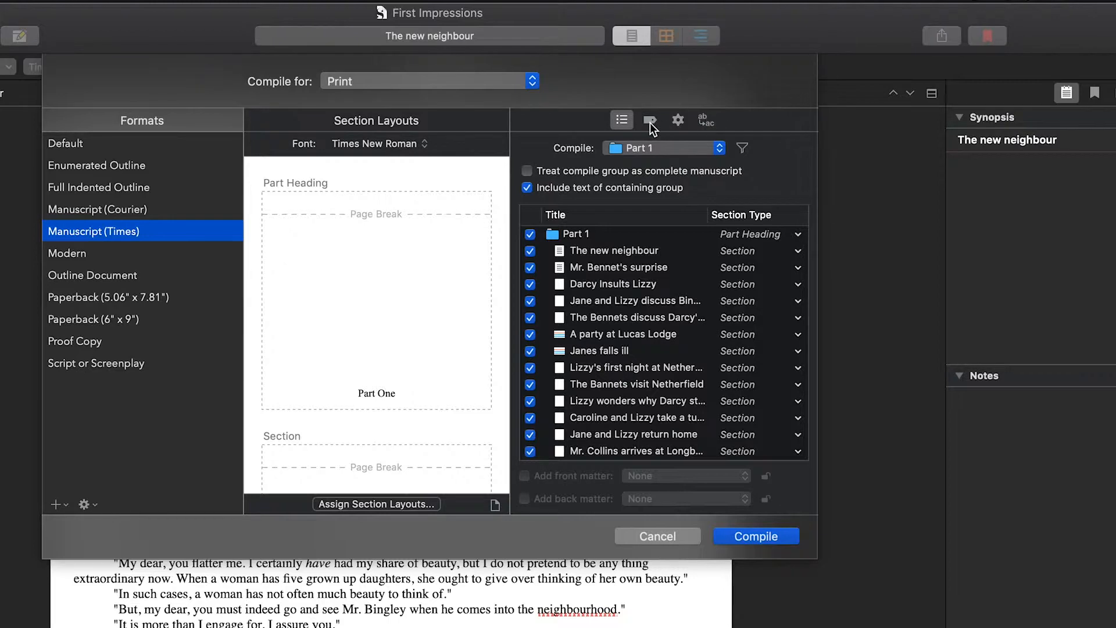
In compile Metadata, enter title 'Pride & Prejudice' and abbreviated title 'Pride'.
{"action": "left_click", "coordinate": [650, 120]}
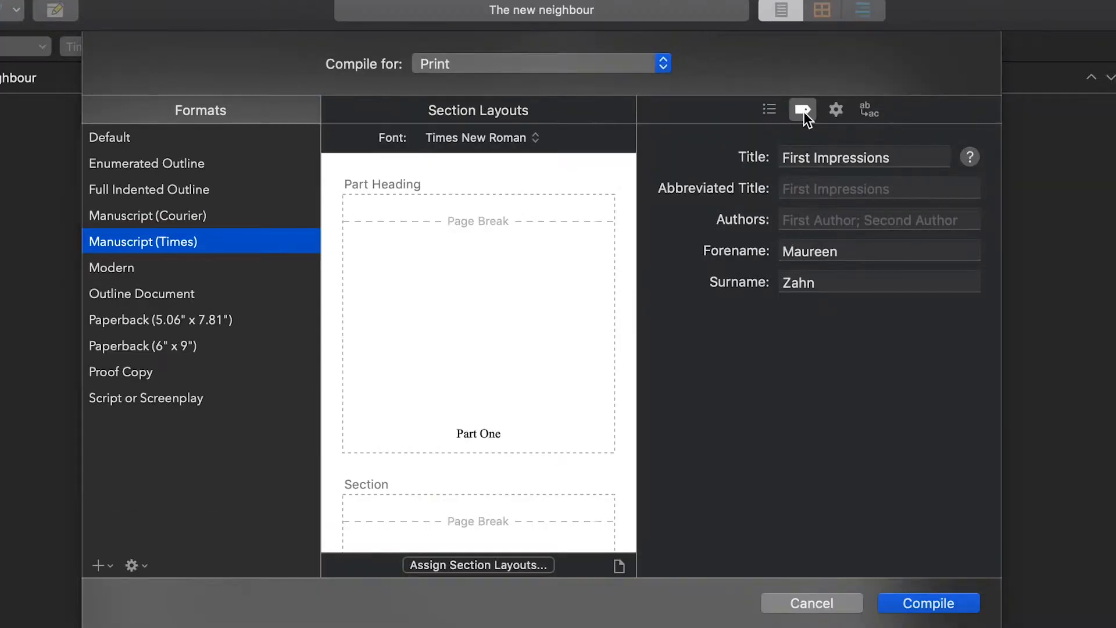
{"action": "type", "text": "Pride & Prejudice"}
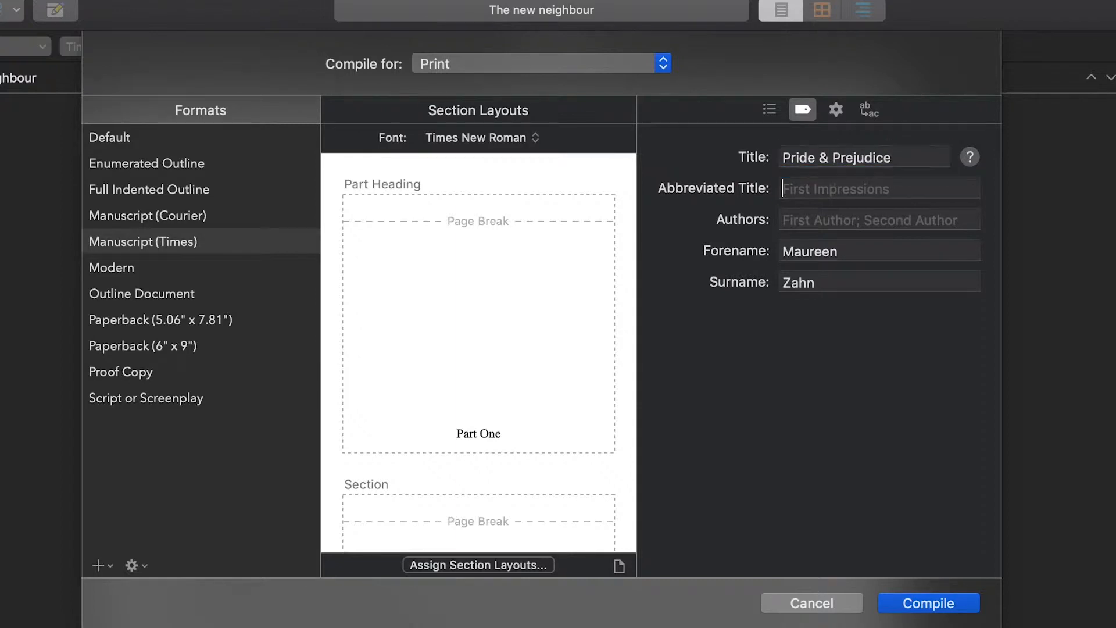
{"action": "left_click", "coordinate": [879, 187]}
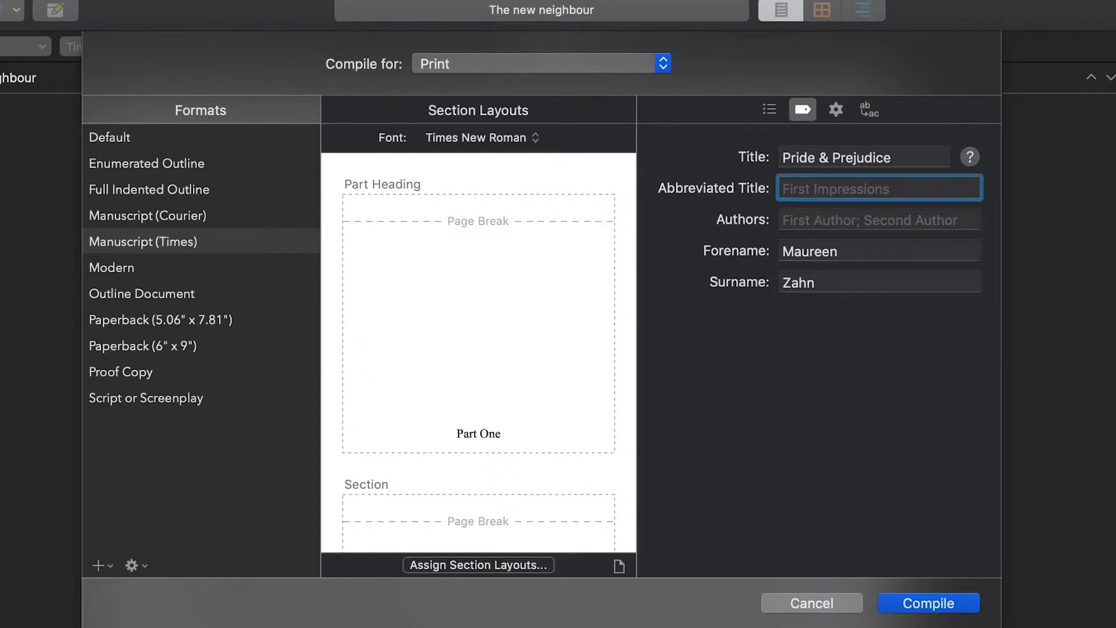
{"action": "left_click", "coordinate": [879, 189]}
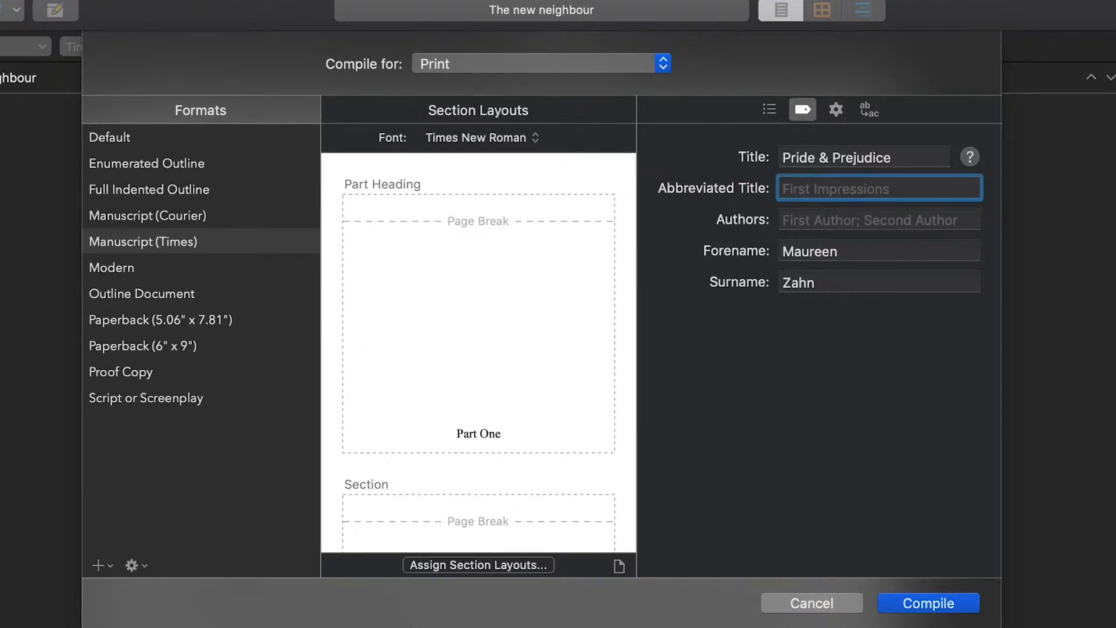
{"action": "type", "text": "Pride"}
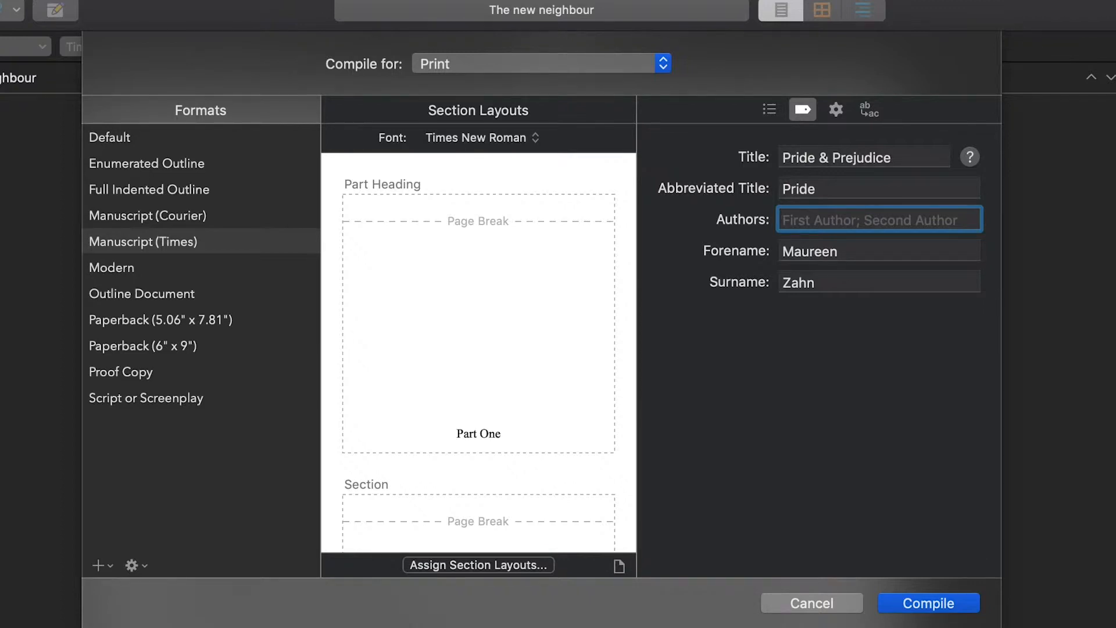
Enter author 'Jane Austen', replacing forename Maureen with Jane and surname with Austen.
{"action": "type", "text": "Jane Austen"}
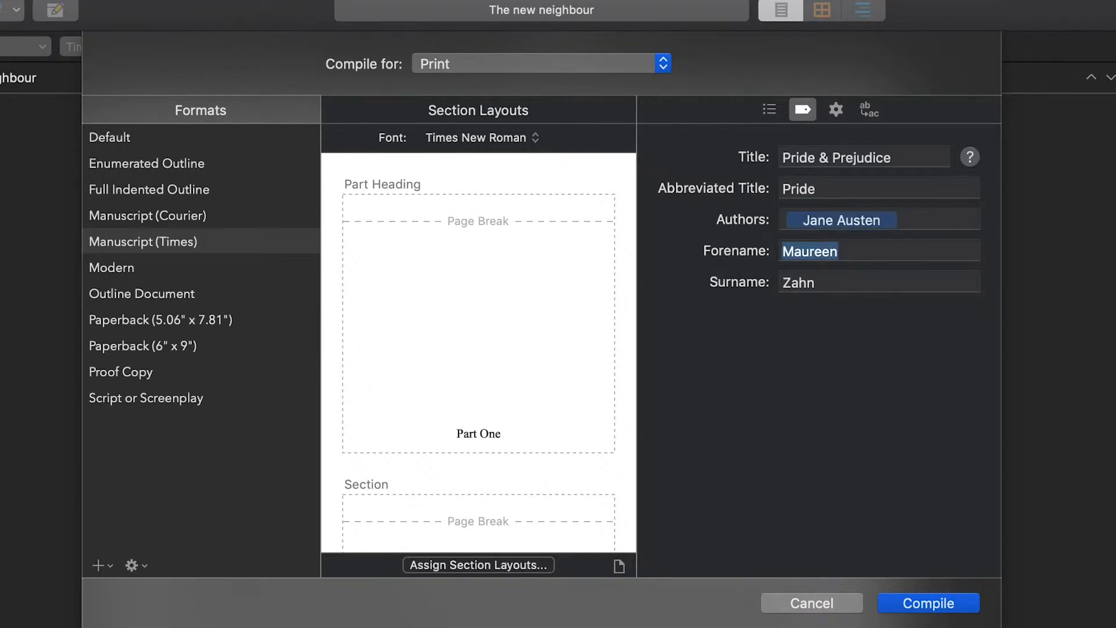
{"action": "left_click", "coordinate": [879, 251]}
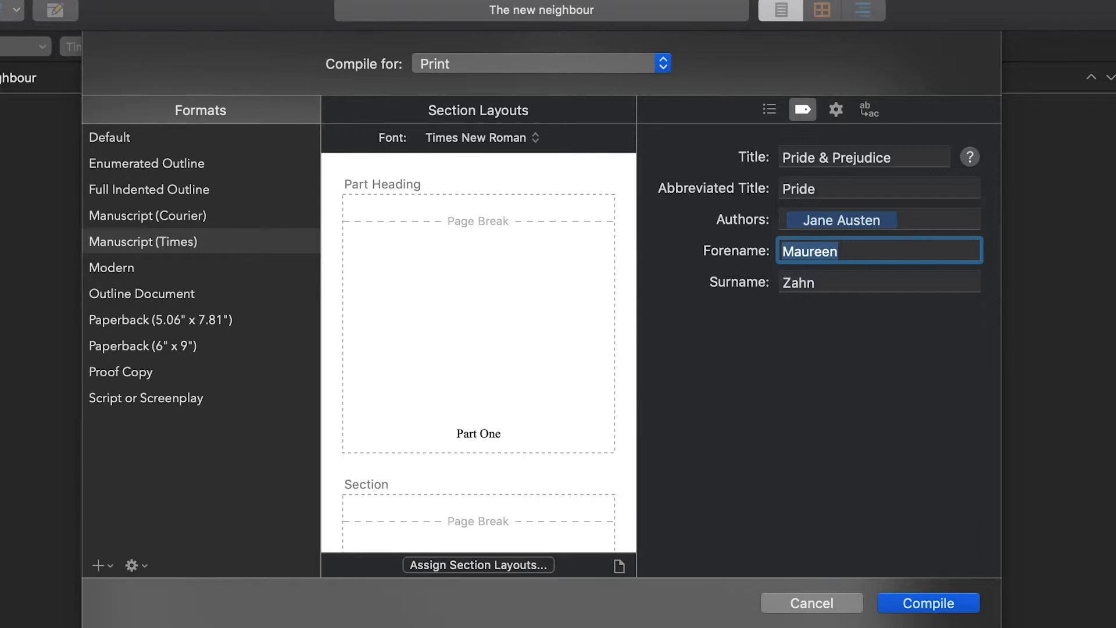
{"action": "type", "text": "Jane"}
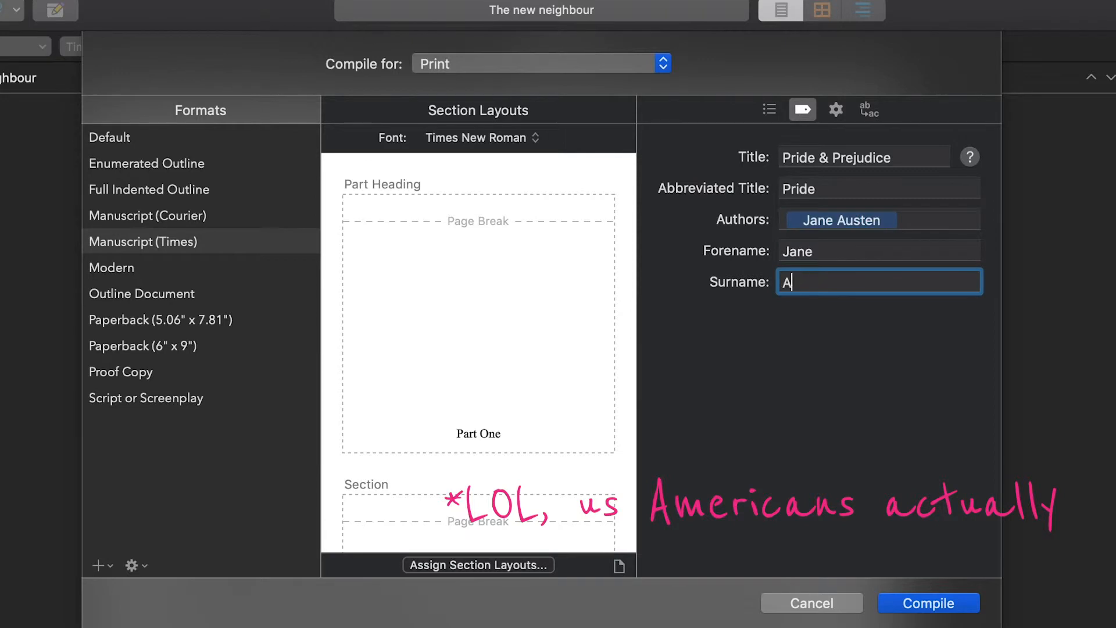
{"action": "type", "text": "usten"}
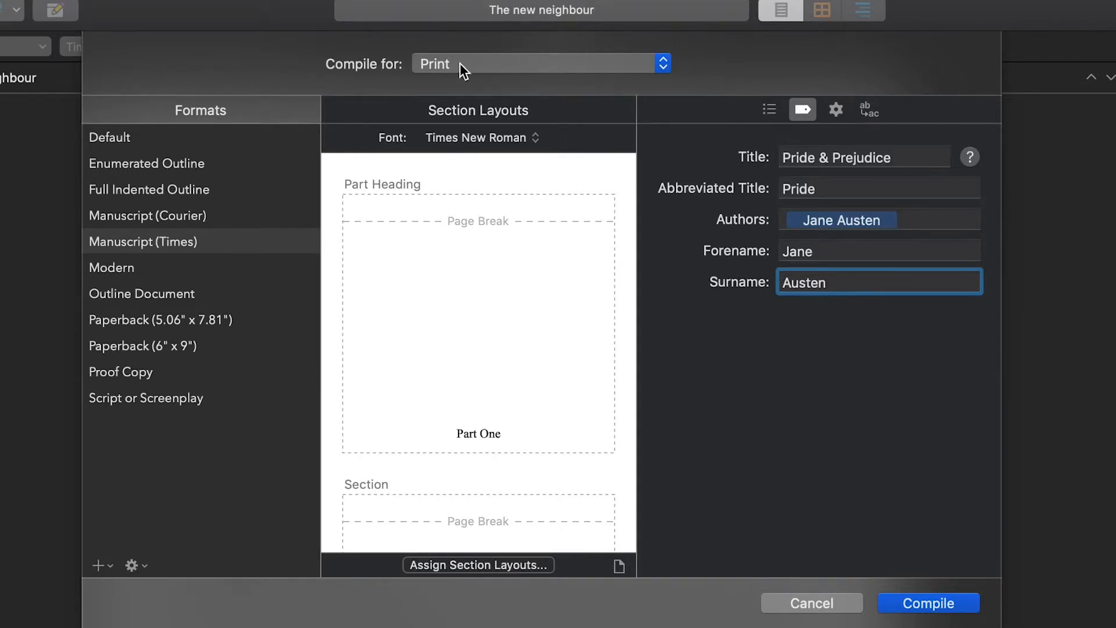
Compile to save the metadata, cancel the Print dialog, and reopen Compile still showing Jane Austen.
{"action": "left_click", "coordinate": [928, 603]}
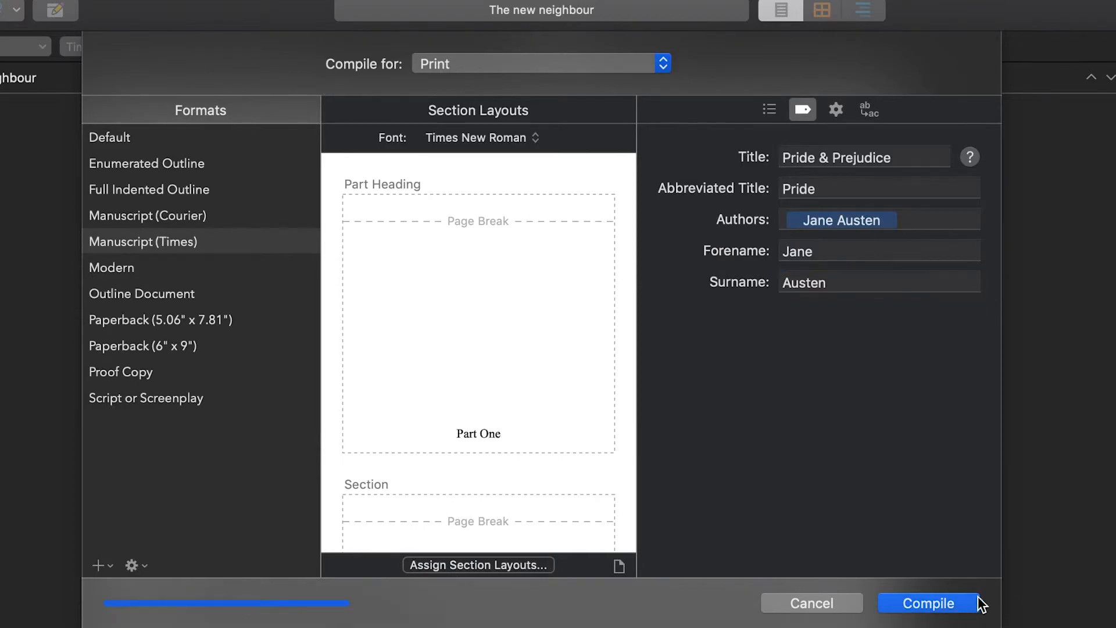
{"action": "left_click", "coordinate": [926, 603]}
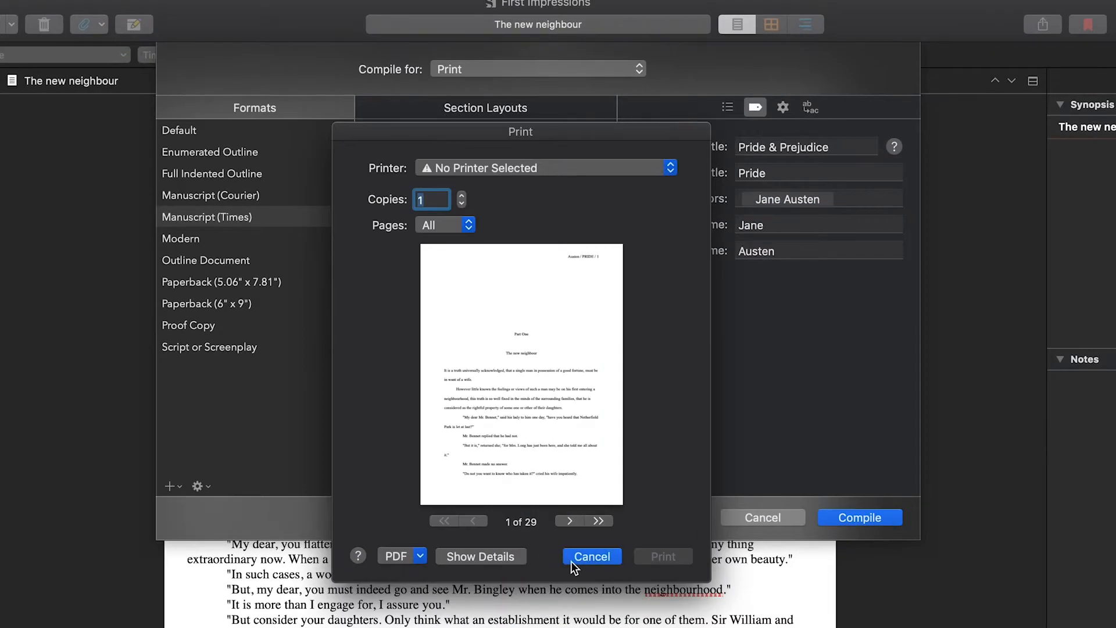
{"action": "left_click", "coordinate": [592, 556]}
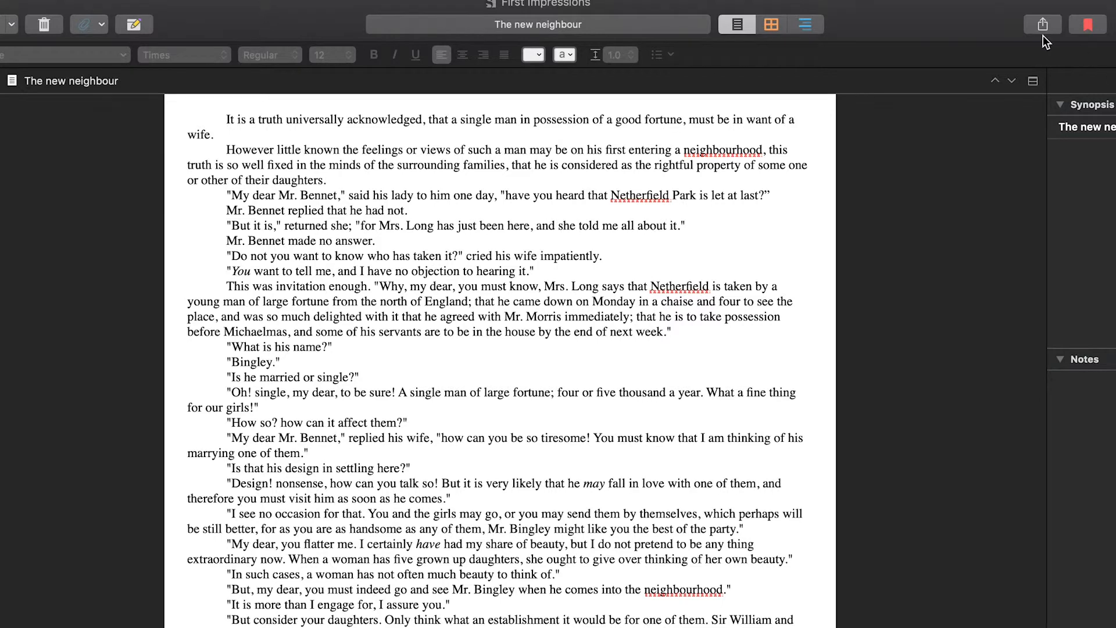
{"action": "left_click", "coordinate": [1042, 23]}
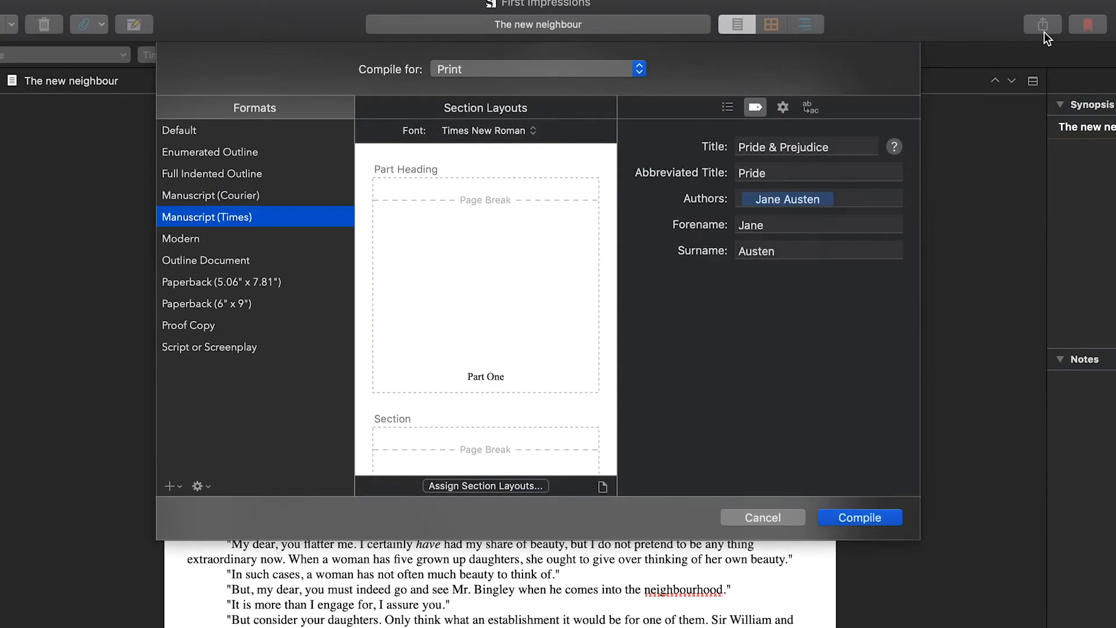